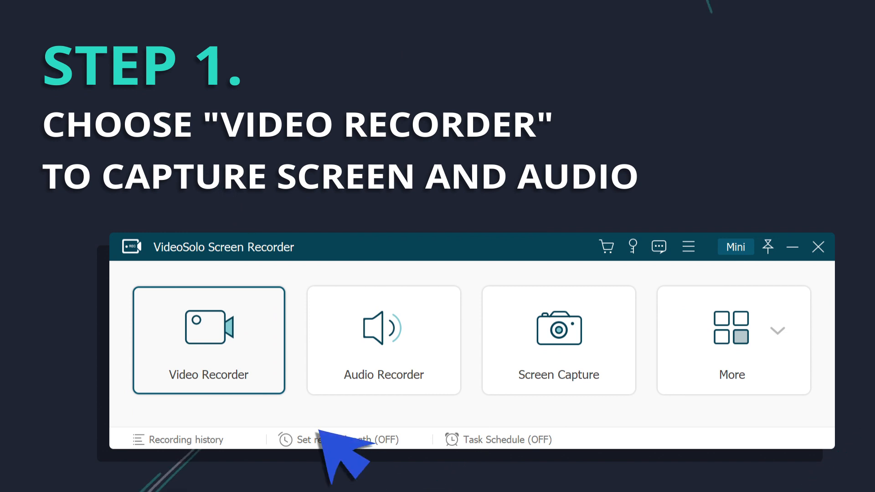
# Step: Choose Video Recorder mode from the home screen
pyautogui.click(209, 340)
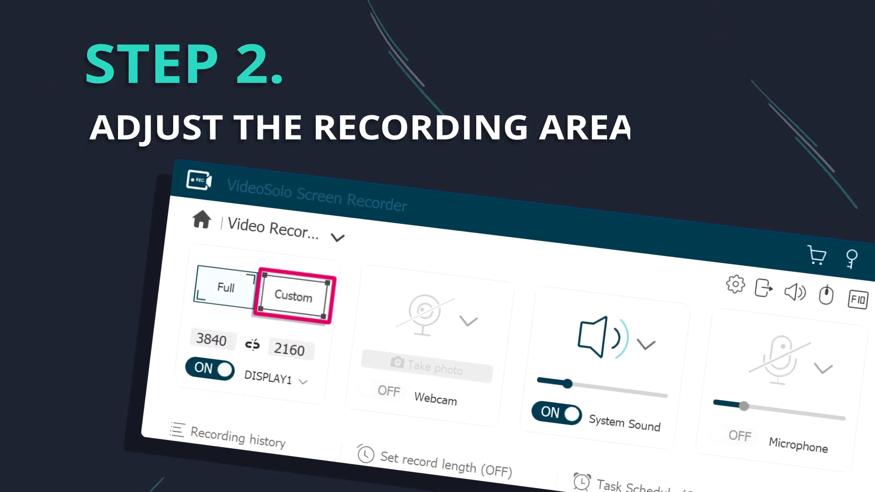
# Step: Record a custom 1920×1080 area with System Sound switched on
pyautogui.click(293, 297)
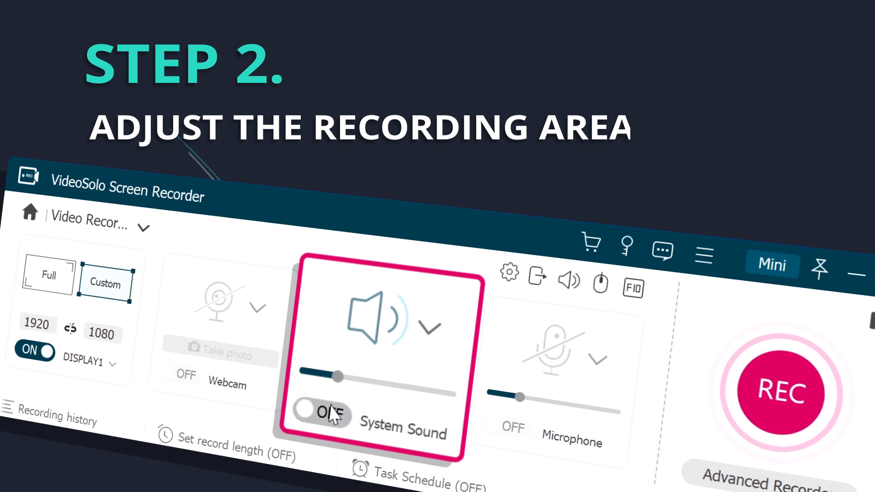
pyautogui.click(322, 415)
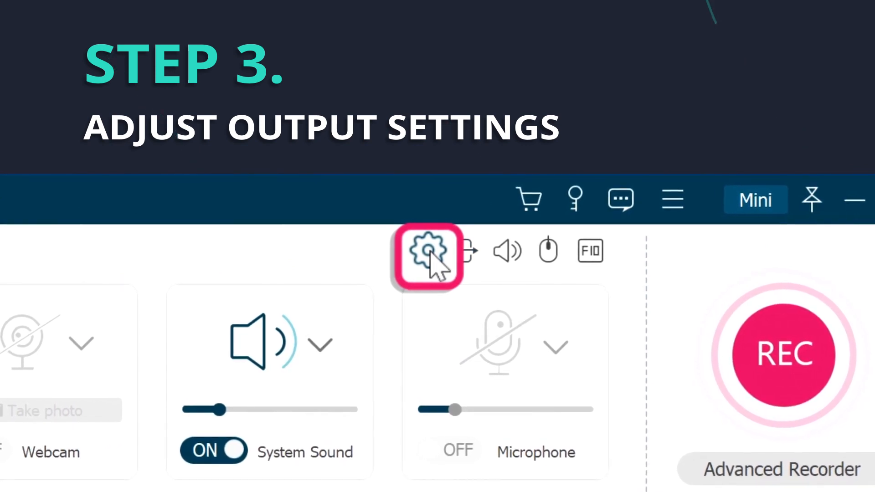
# Step: In Output preferences, set video quality Lossless at 60 fps and confirm
pyautogui.click(428, 256)
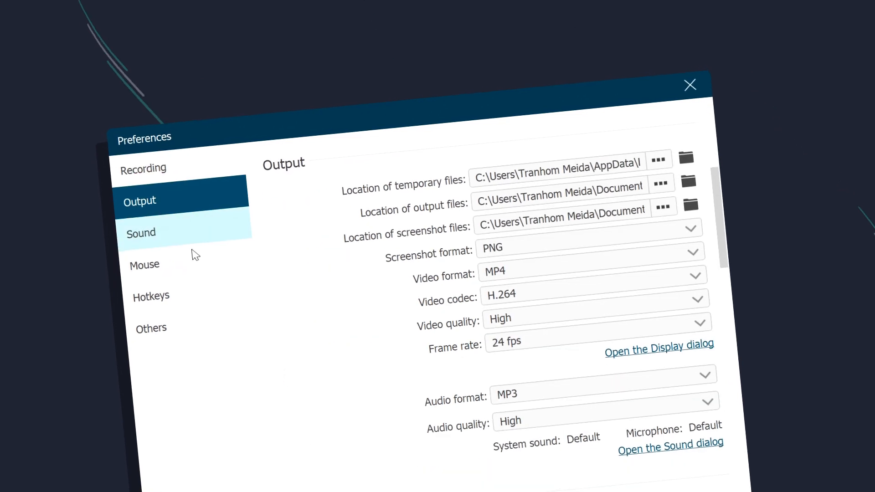
pyautogui.click(592, 319)
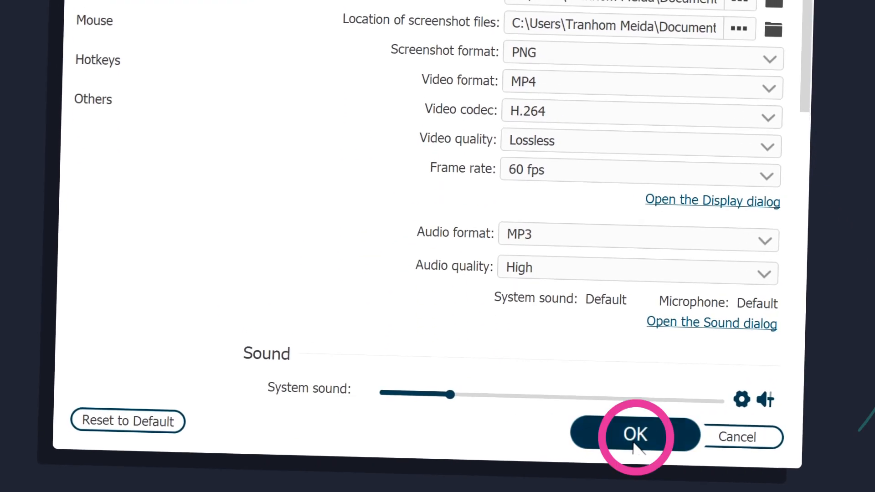
pyautogui.click(635, 436)
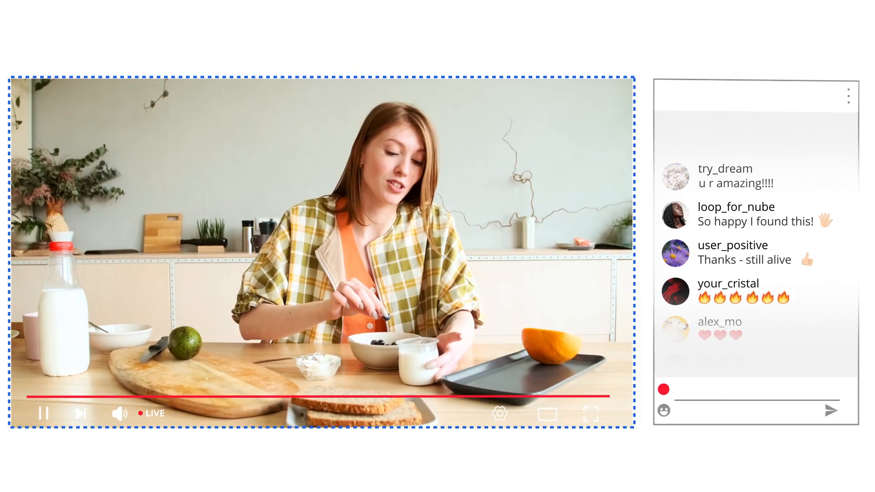
# Step: Start recording the live stream and enable a set record length from the toolbar
pyautogui.click(630, 142)
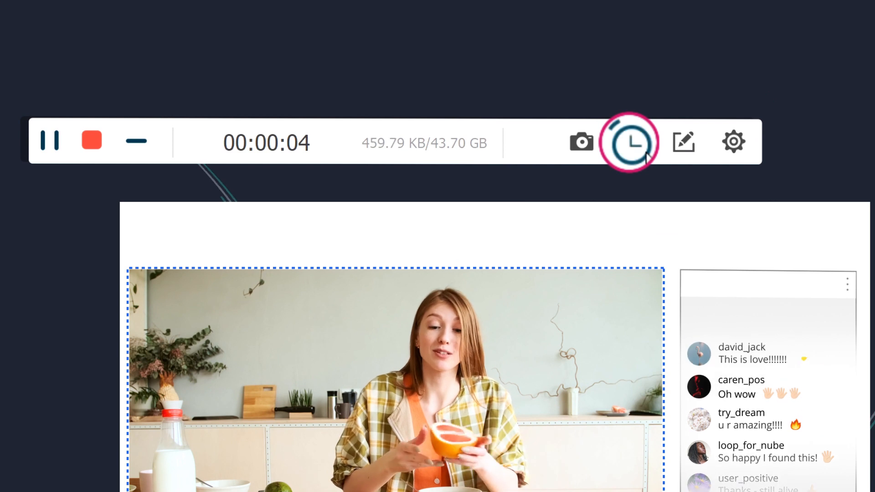
pyautogui.click(630, 141)
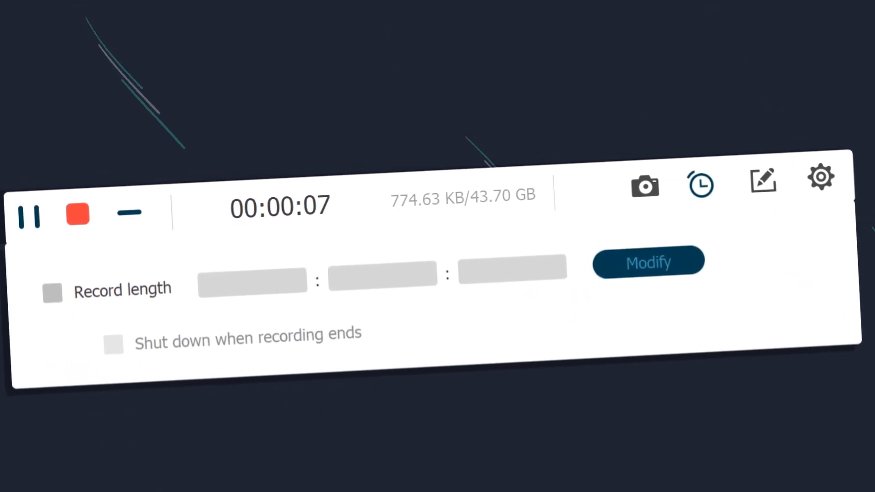
pyautogui.click(51, 293)
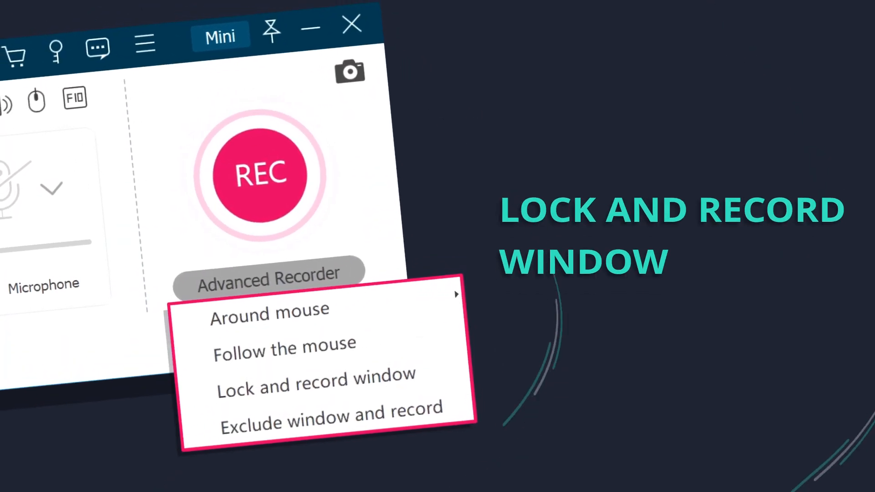
# Step: Set Advanced Recorder to Lock and record window
pyautogui.click(314, 379)
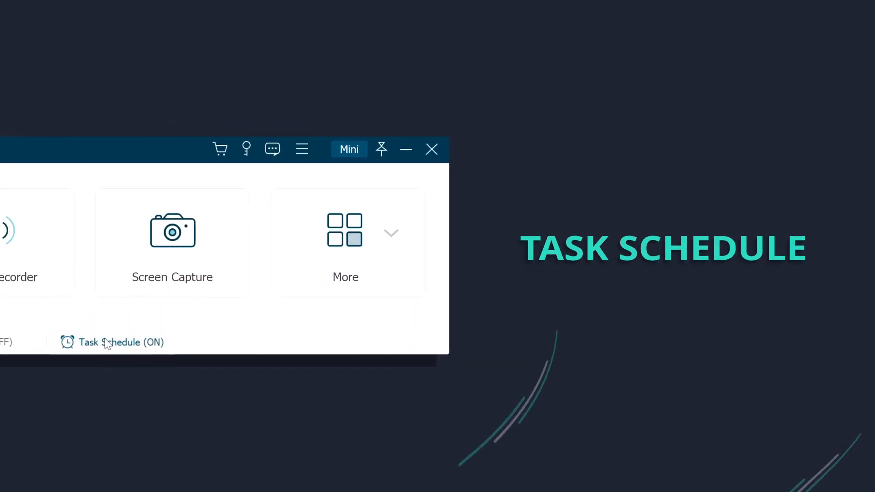
pyautogui.click(120, 342)
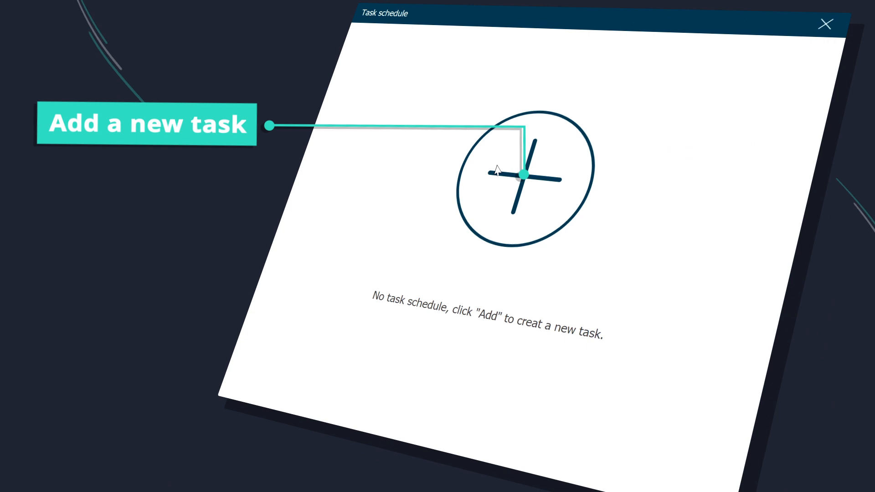
pyautogui.click(522, 175)
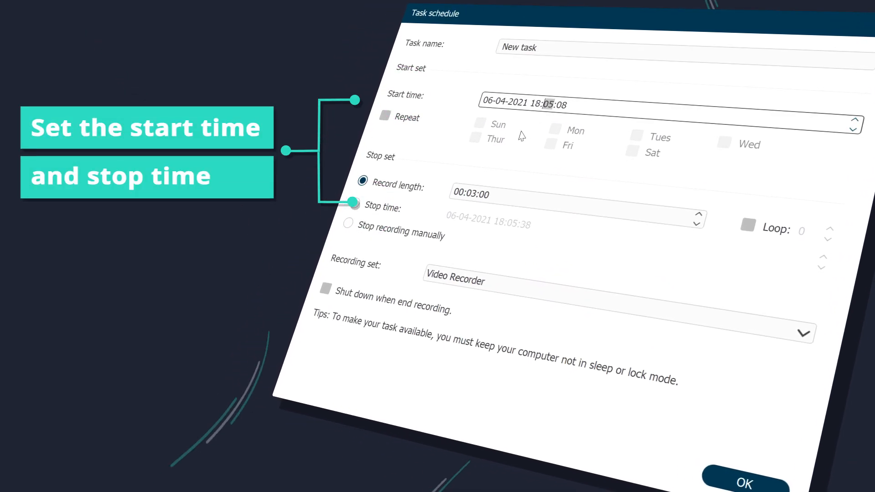
pyautogui.click(348, 205)
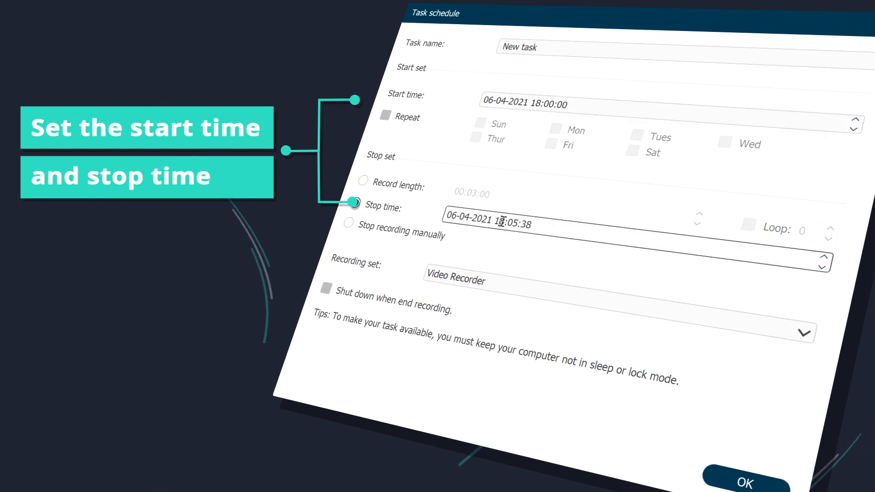